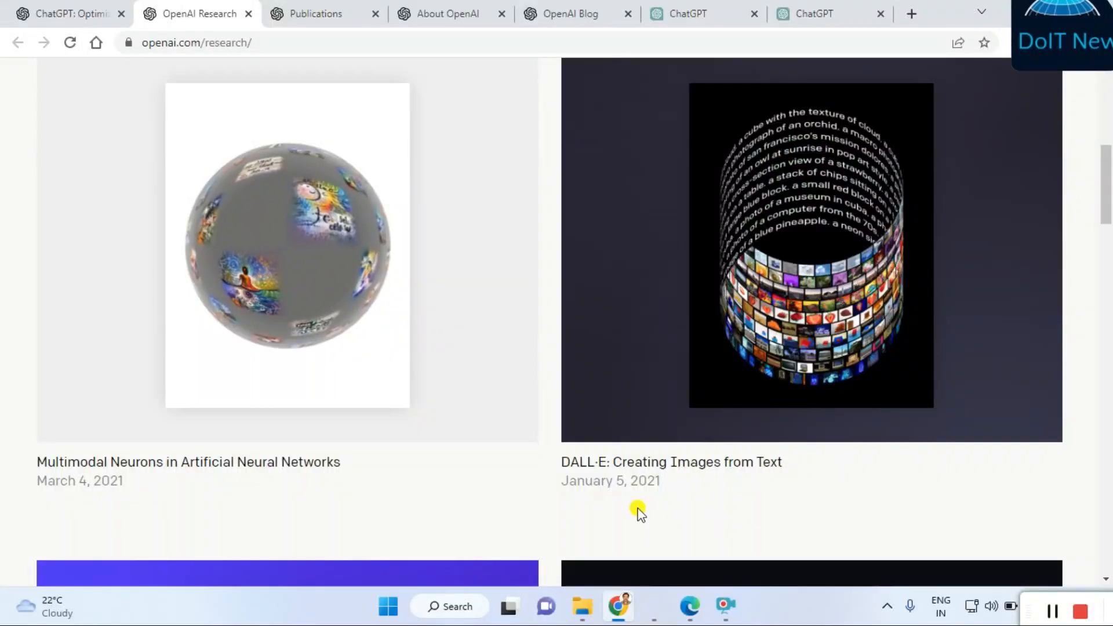
mouse_move(795, 489)
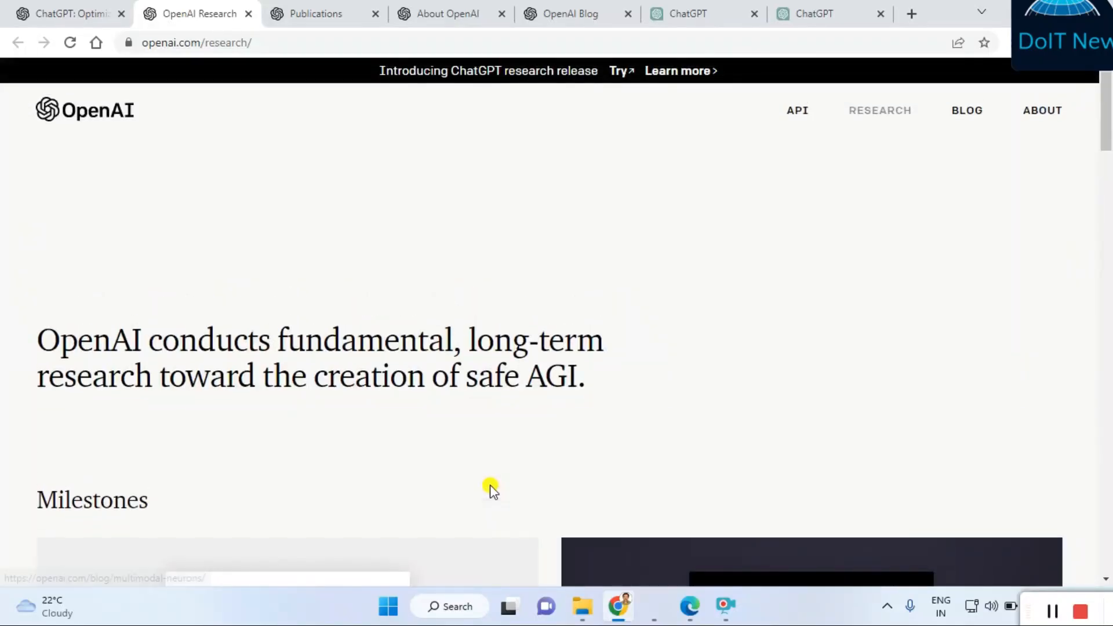
- Leave the Research page for the Publications tab, then the API overview page
click(194, 41)
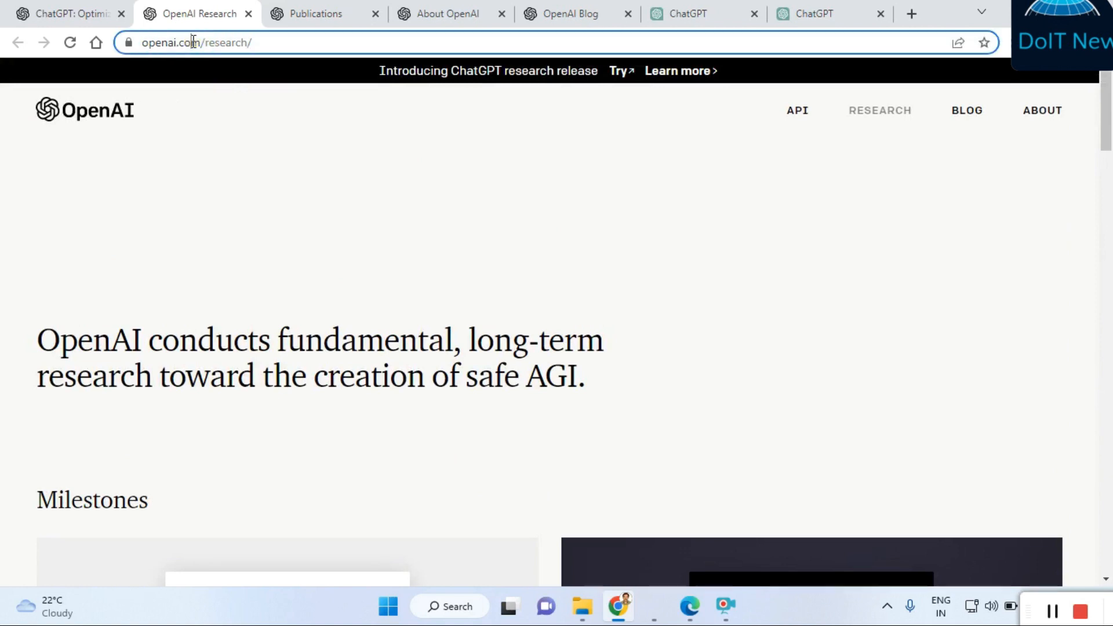
click(315, 14)
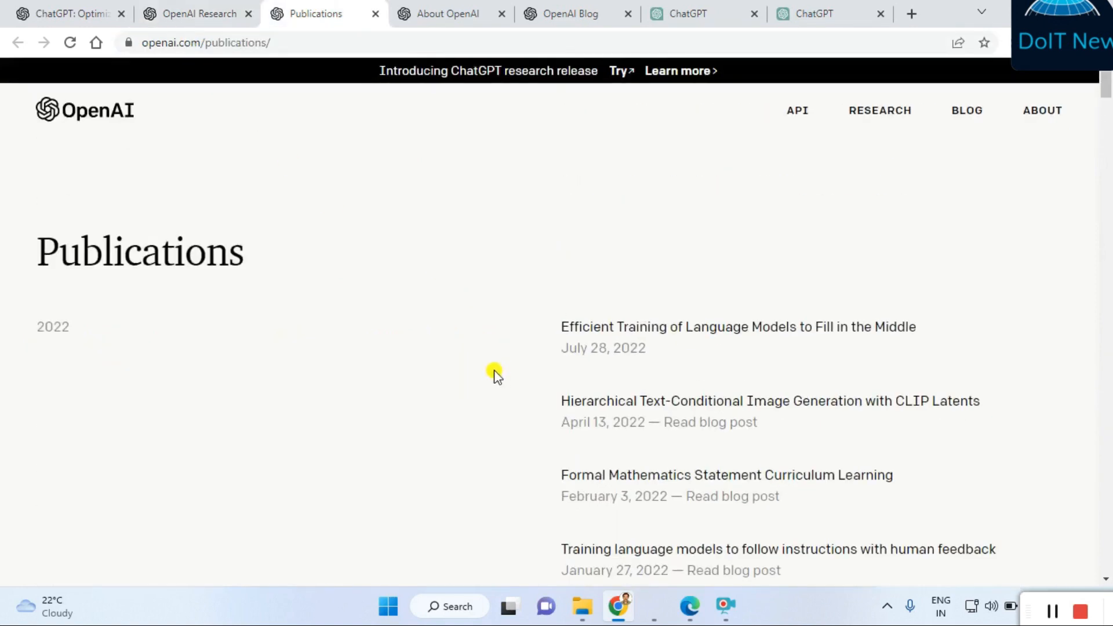
mouse_move(900, 120)
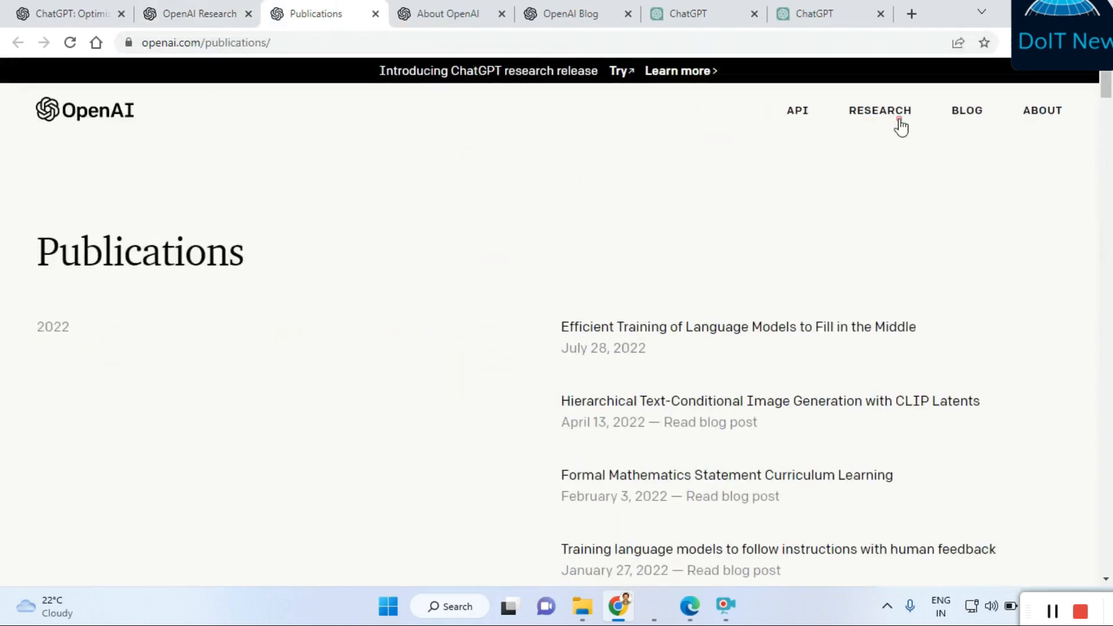
click(797, 110)
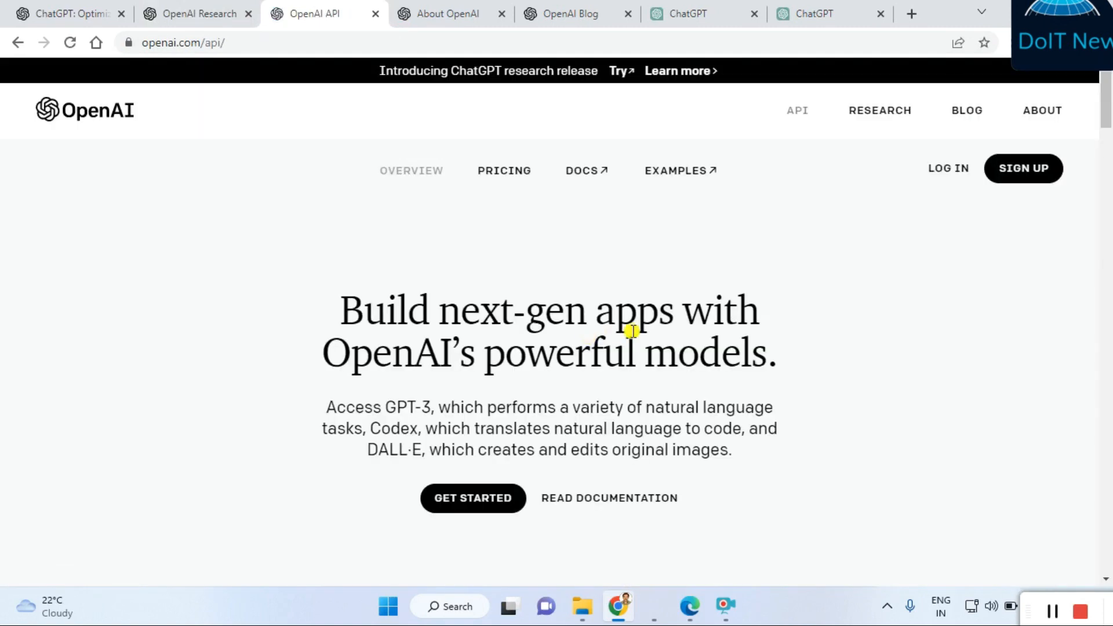
mouse_move(411, 390)
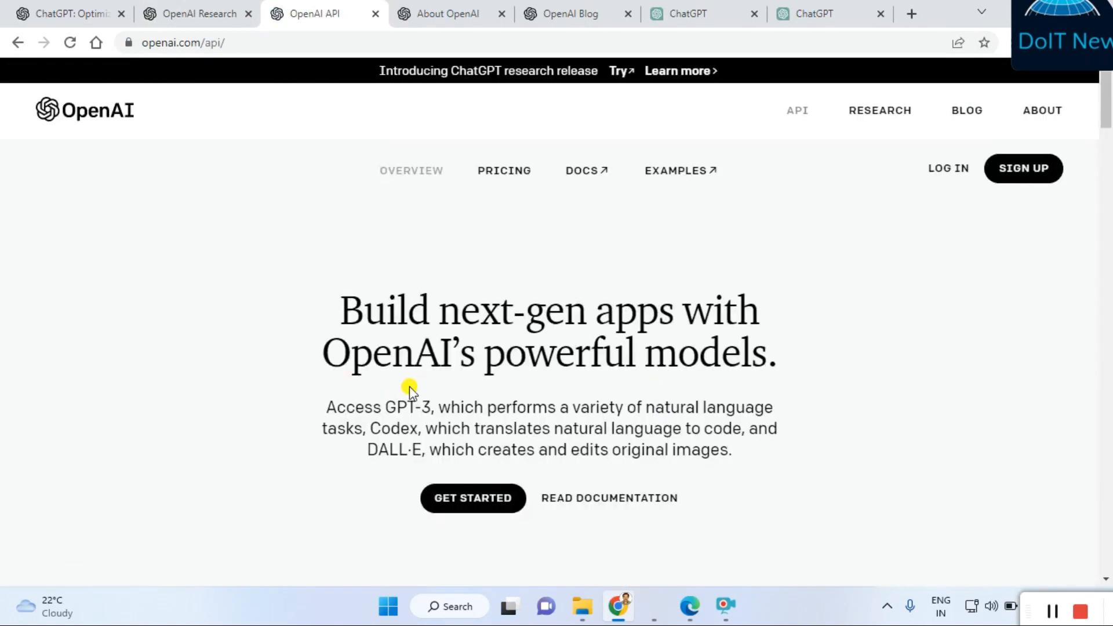
mouse_move(425, 398)
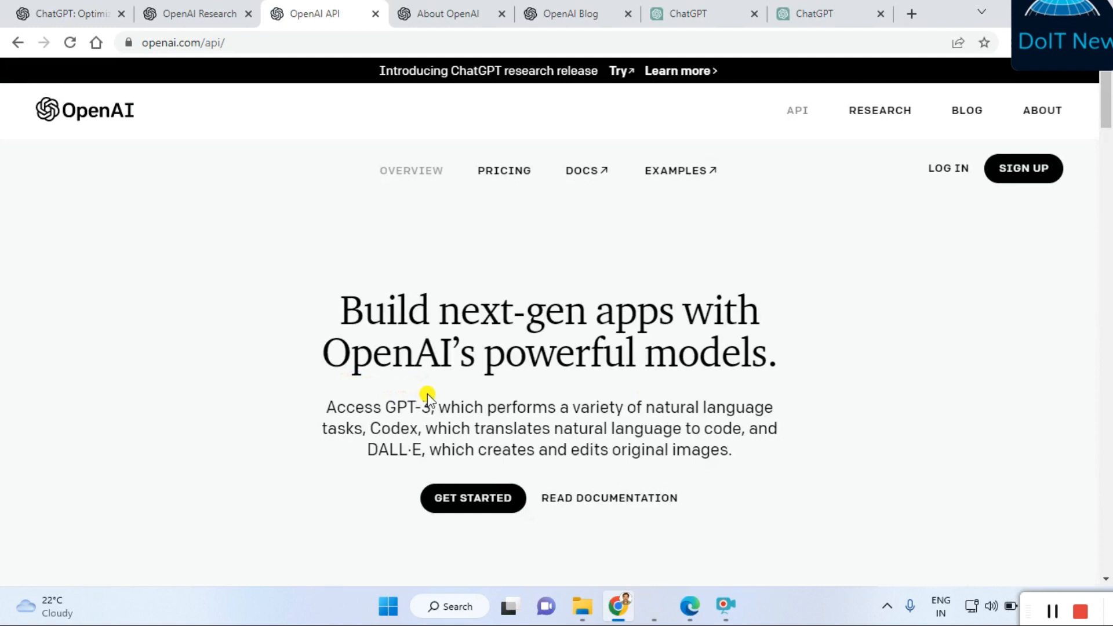
mouse_move(449, 13)
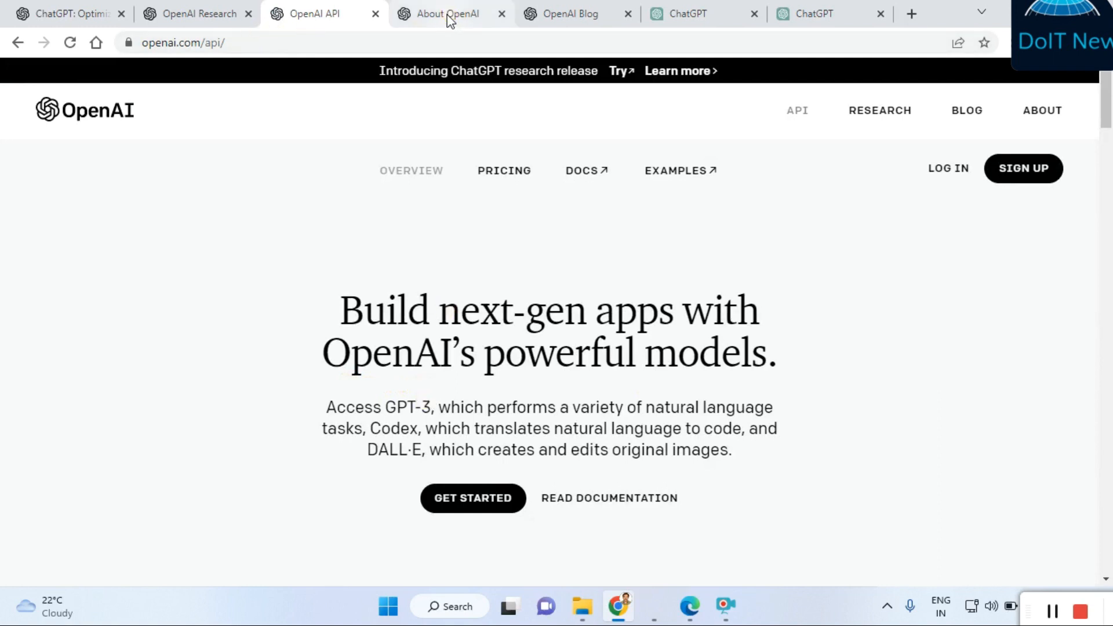
- Read the About OpenAI page down through investors and API sections to the footer
click(447, 14)
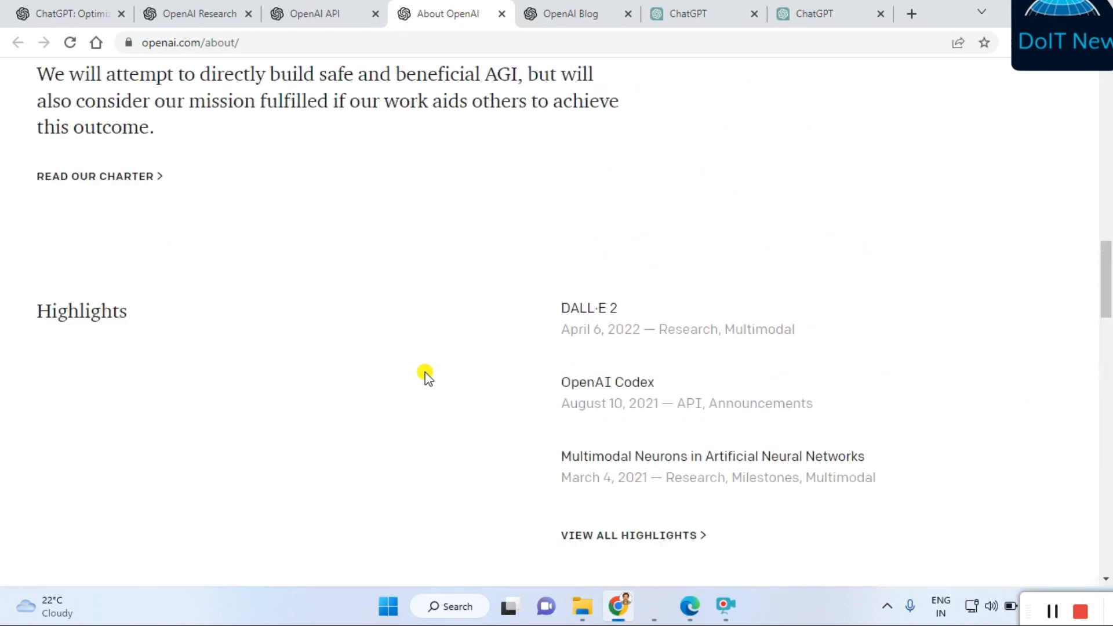
scroll(down, 3)
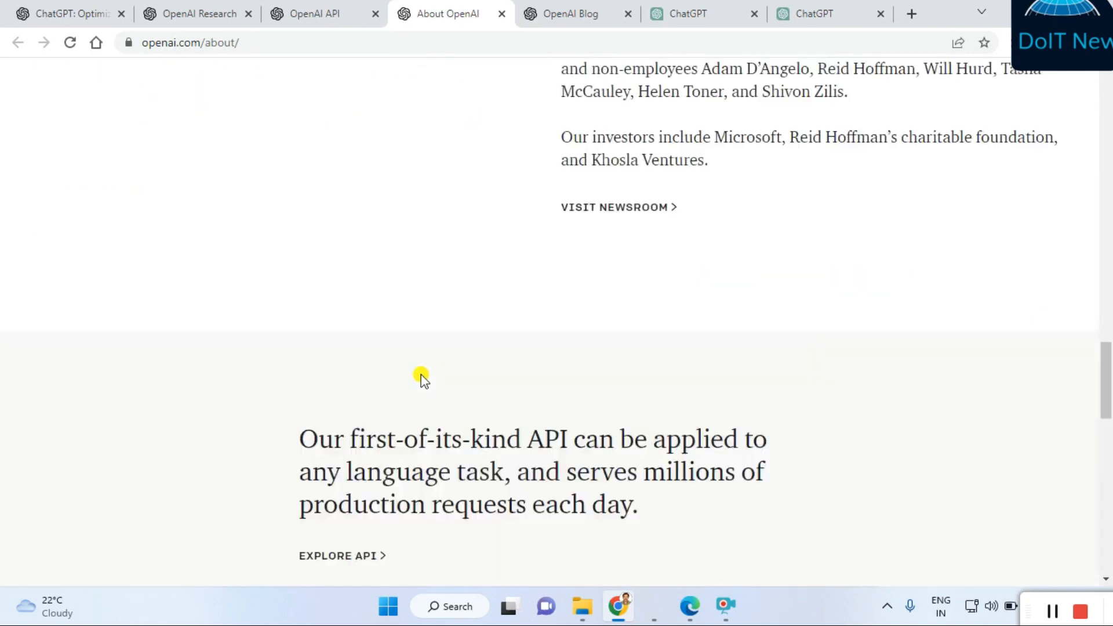
scroll(down, 3)
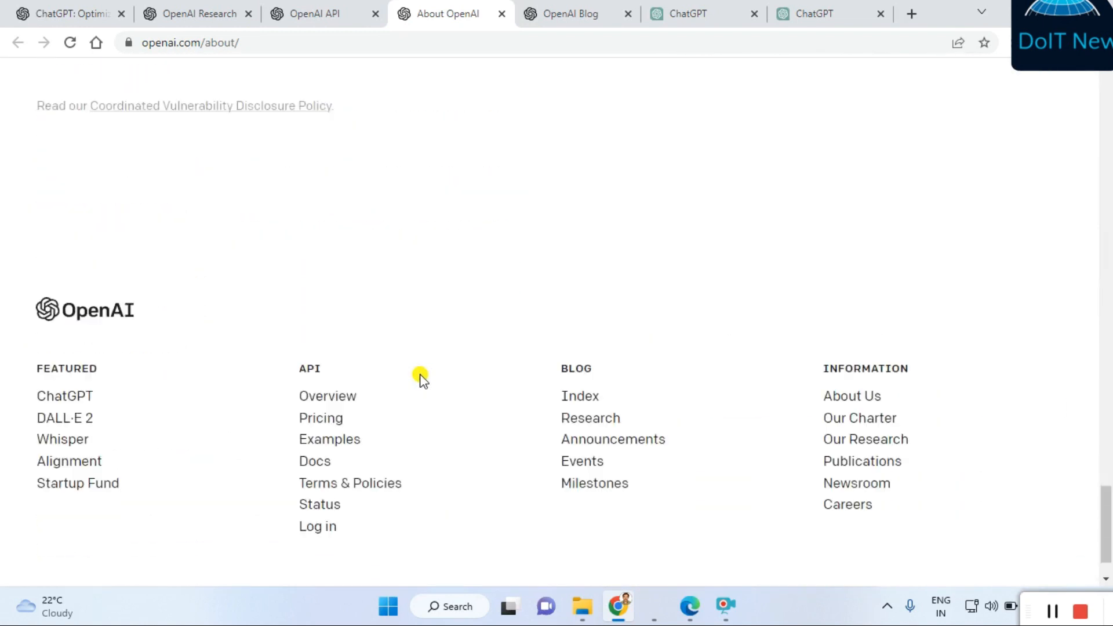